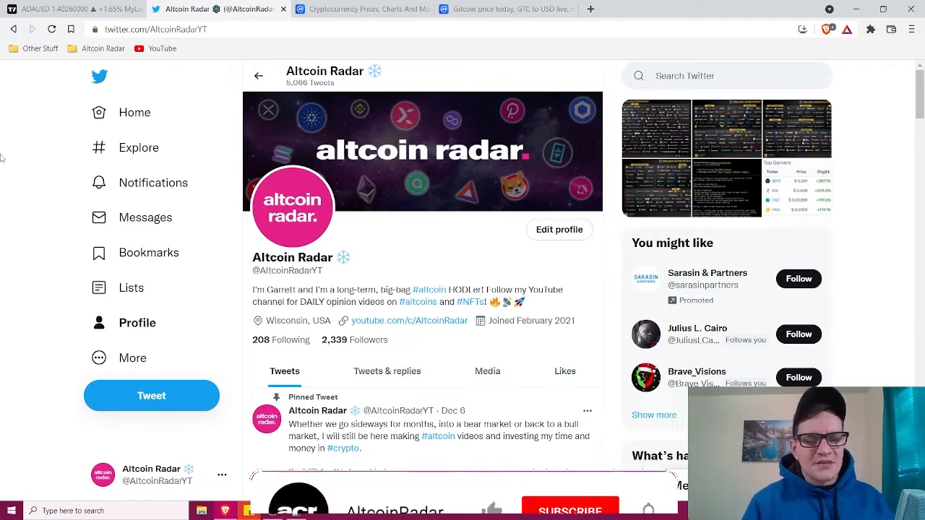
Bring up the Gitcoin (GTC) page showing its $12.52 price, market cap and circulating supply
{"action": "scroll", "scroll_direction": "down", "scroll_amount": 3}
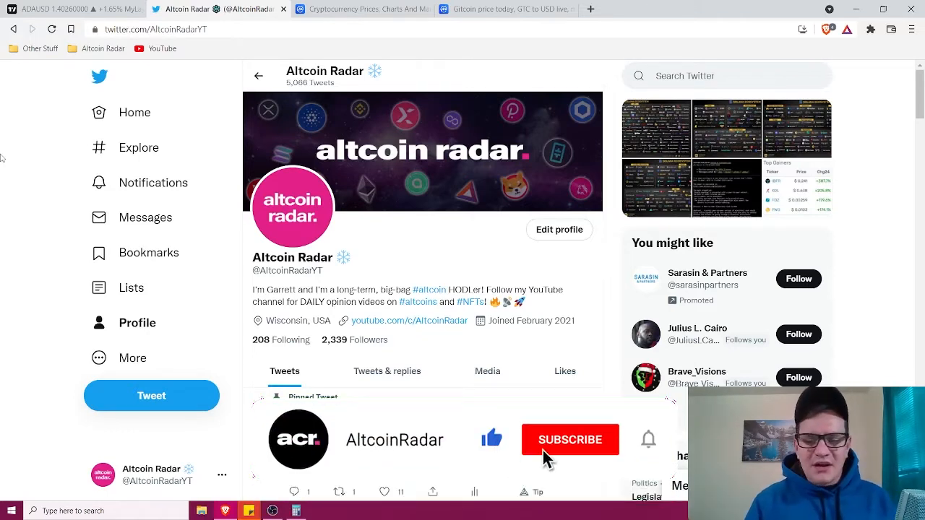
{"action": "left_click", "coordinate": [570, 440]}
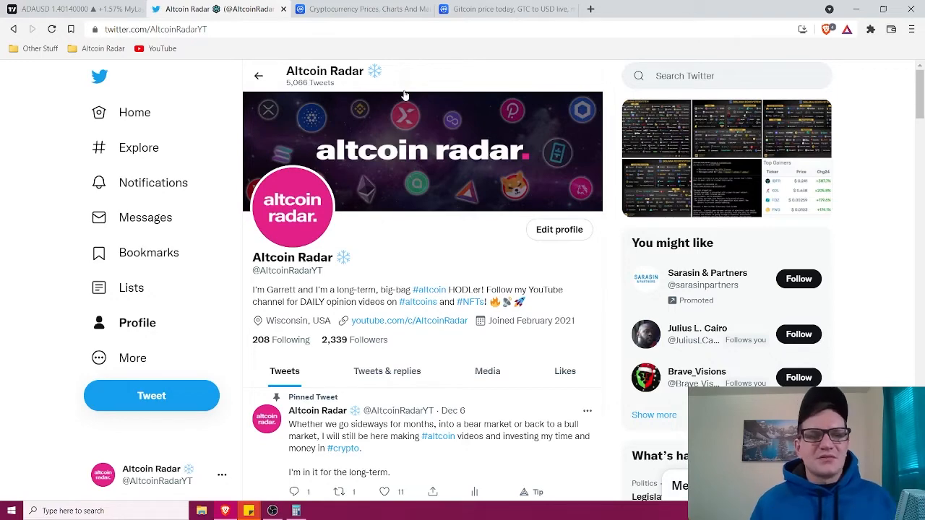
{"action": "mouse_move", "coordinate": [257, 92]}
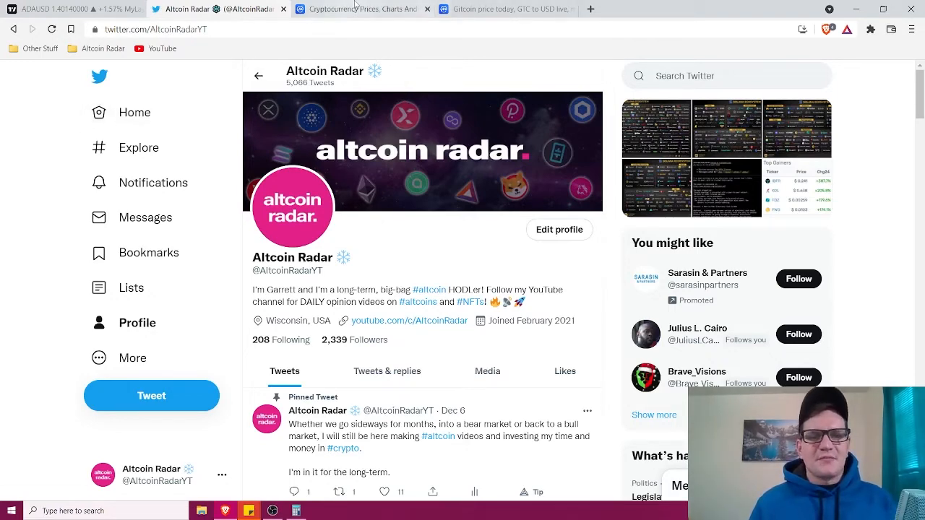
{"action": "left_click", "coordinate": [506, 9]}
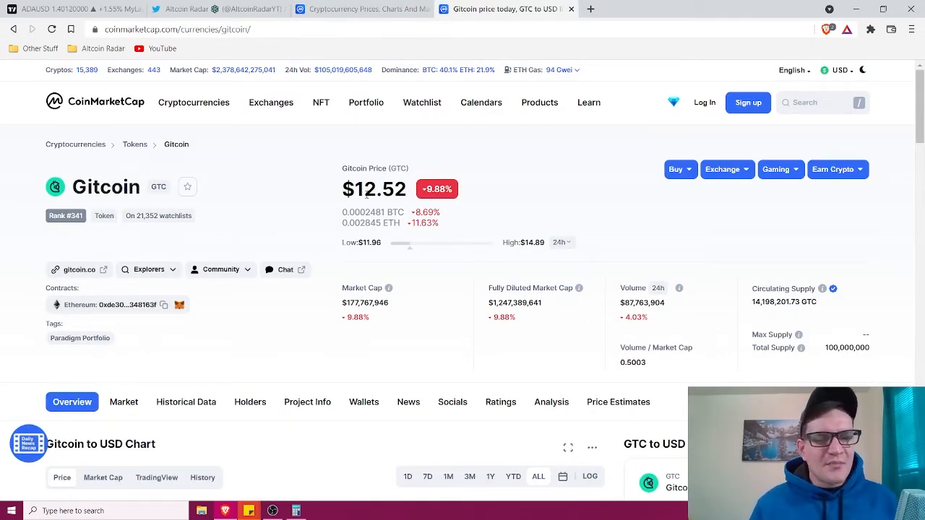
{"action": "mouse_move", "coordinate": [492, 201]}
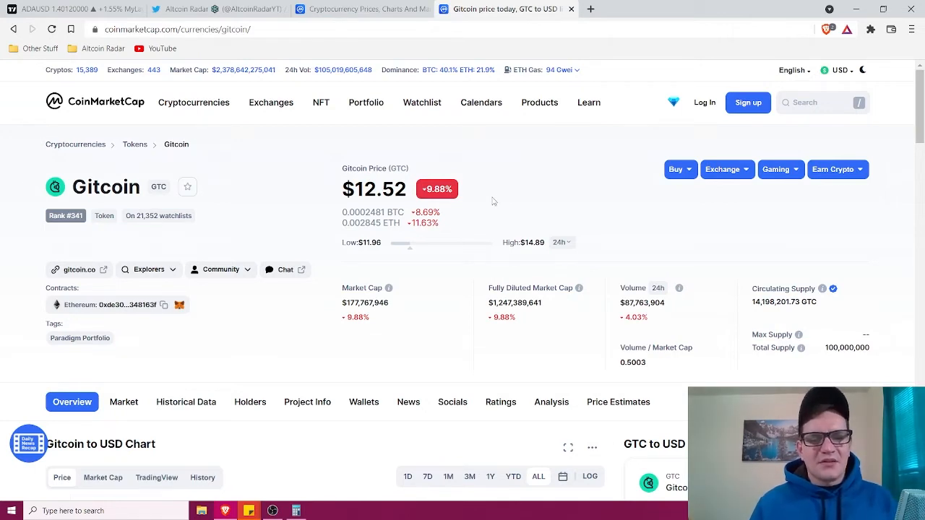
{"action": "mouse_move", "coordinate": [597, 209]}
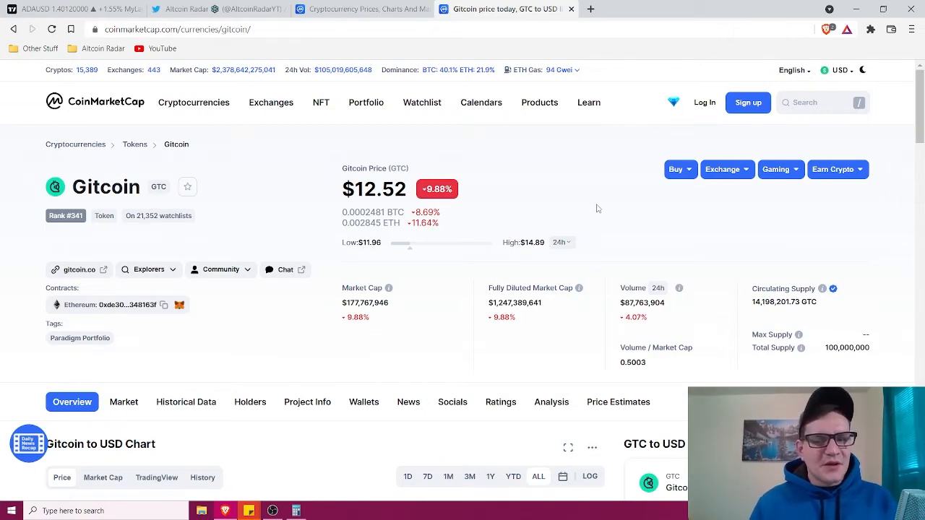
{"action": "mouse_move", "coordinate": [403, 302]}
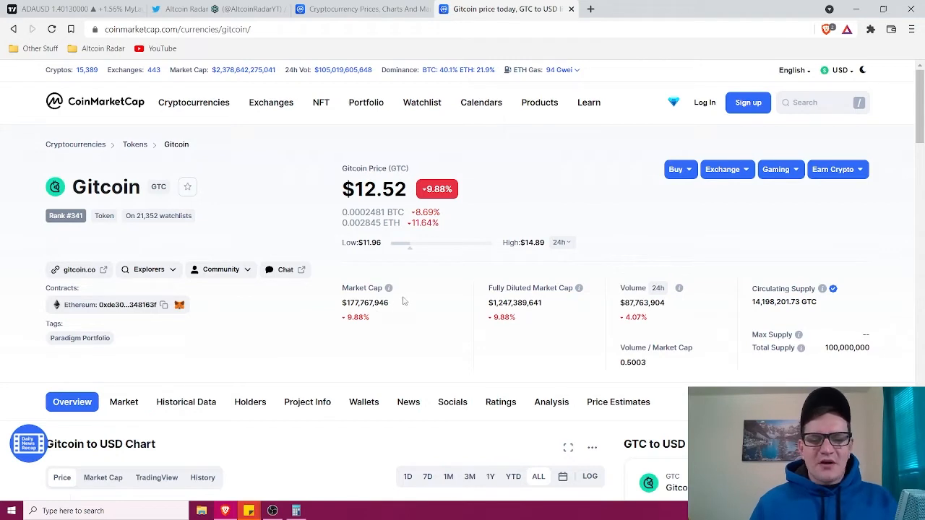
{"action": "mouse_move", "coordinate": [805, 316]}
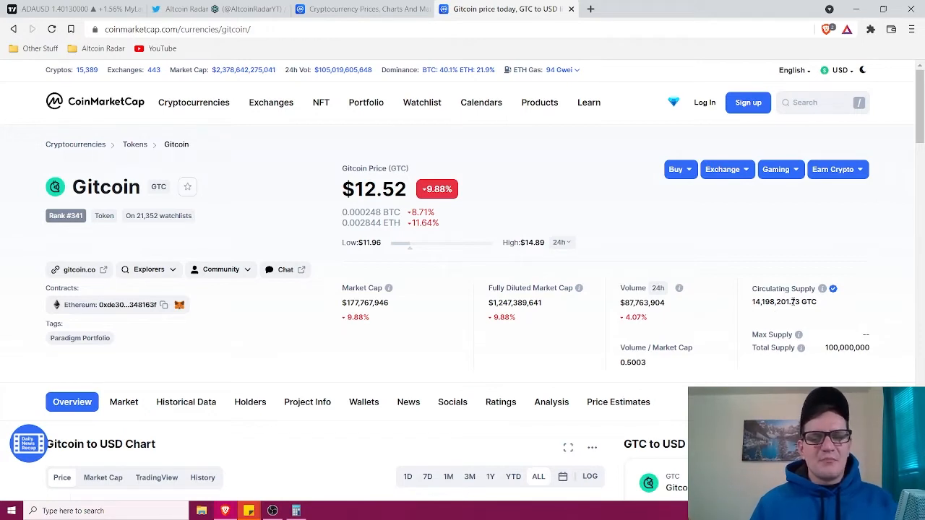
{"action": "mouse_move", "coordinate": [828, 313]}
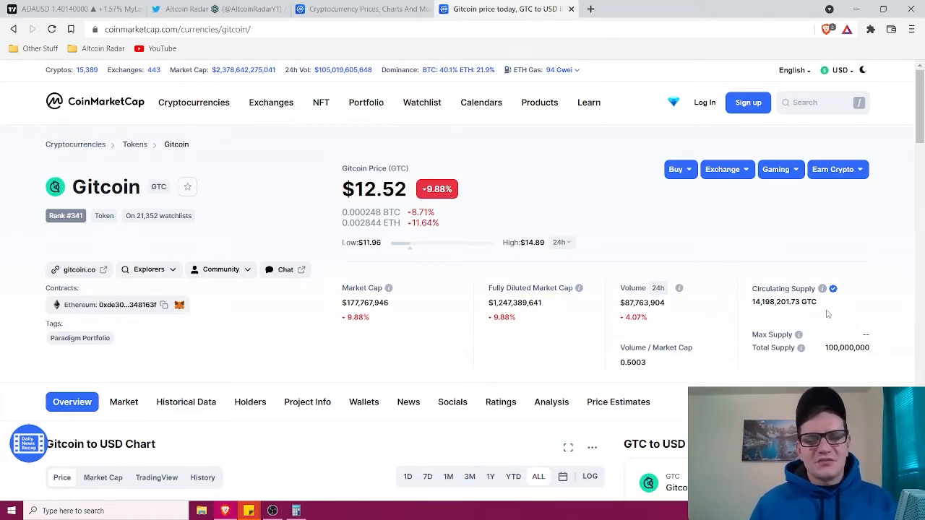
{"action": "mouse_move", "coordinate": [851, 356]}
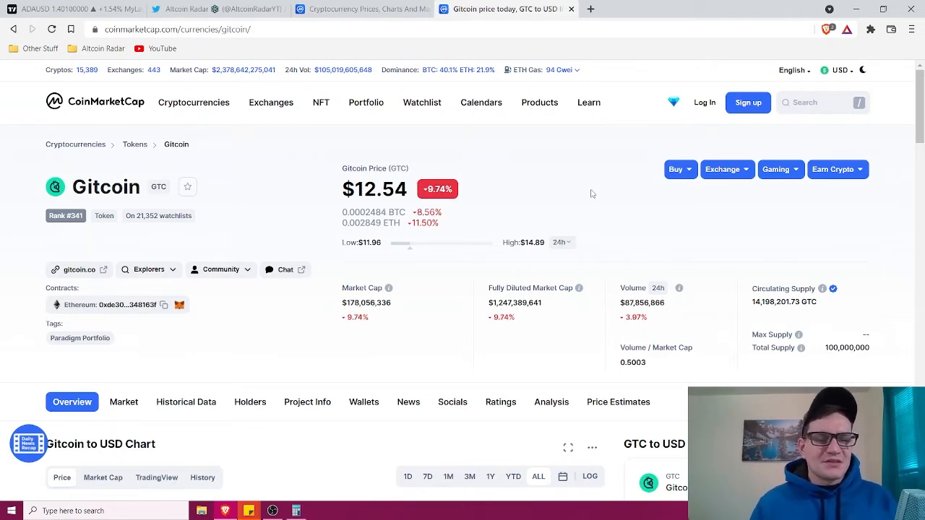
{"action": "scroll", "scroll_direction": "down", "scroll_amount": 3}
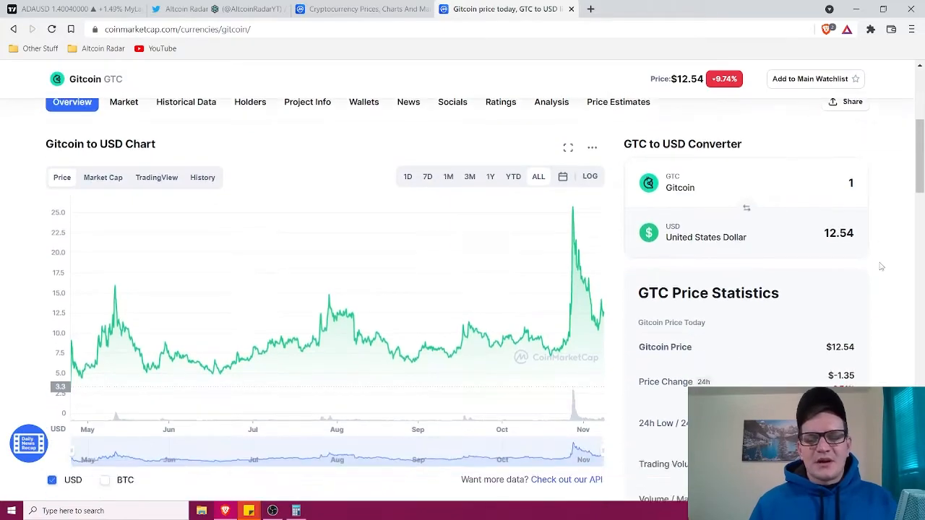
{"action": "scroll", "scroll_direction": "down", "scroll_amount": 3}
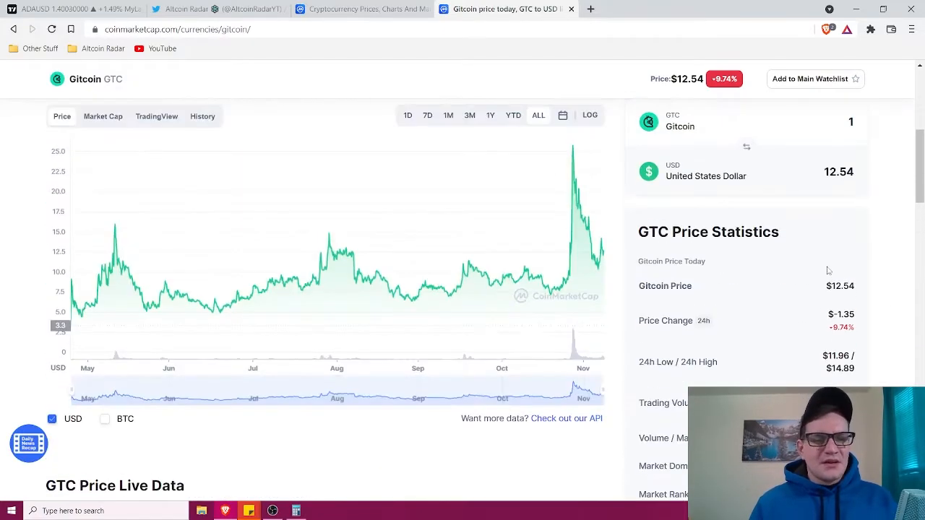
{"action": "mouse_move", "coordinate": [90, 177]}
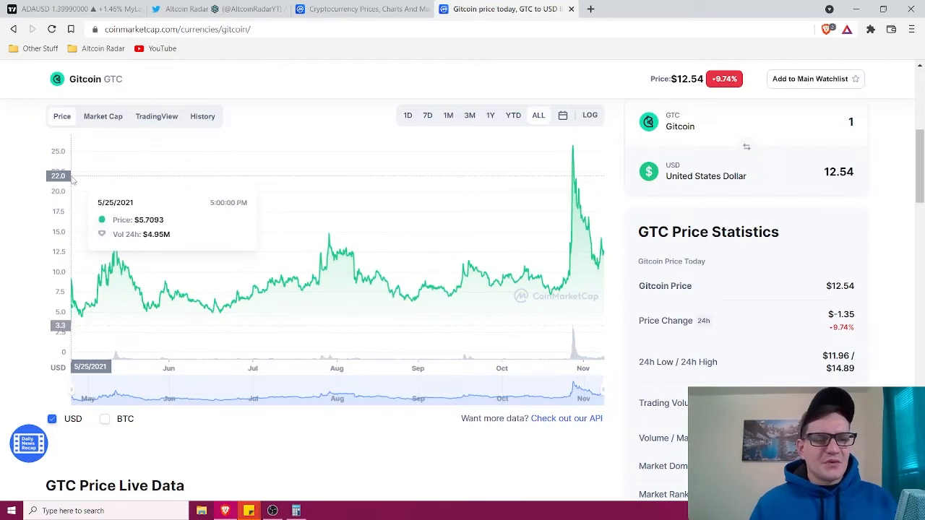
{"action": "mouse_move", "coordinate": [81, 180]}
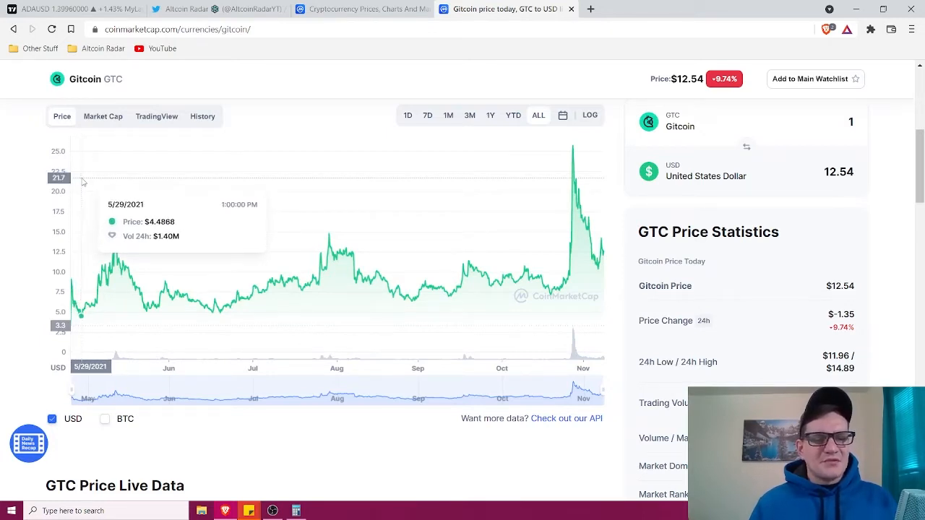
{"action": "mouse_move", "coordinate": [84, 181]}
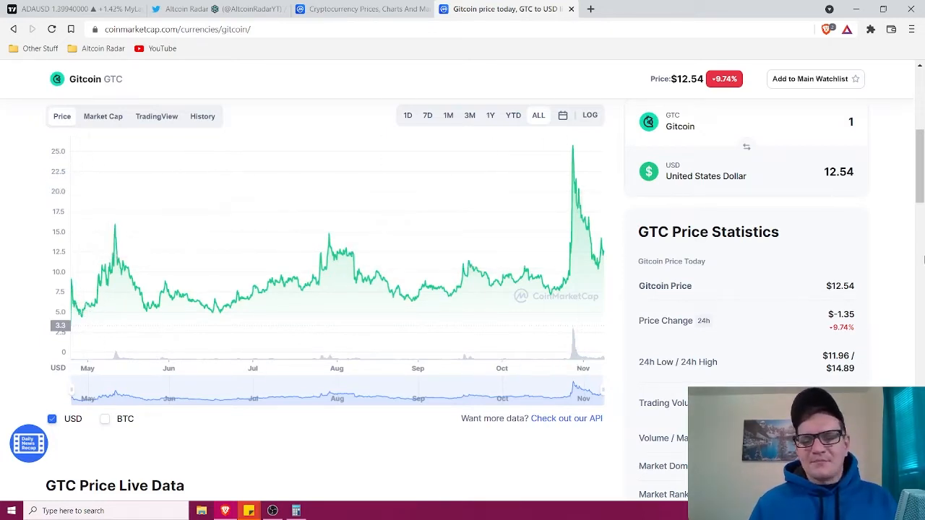
{"action": "scroll", "scroll_direction": "down", "scroll_amount": 3}
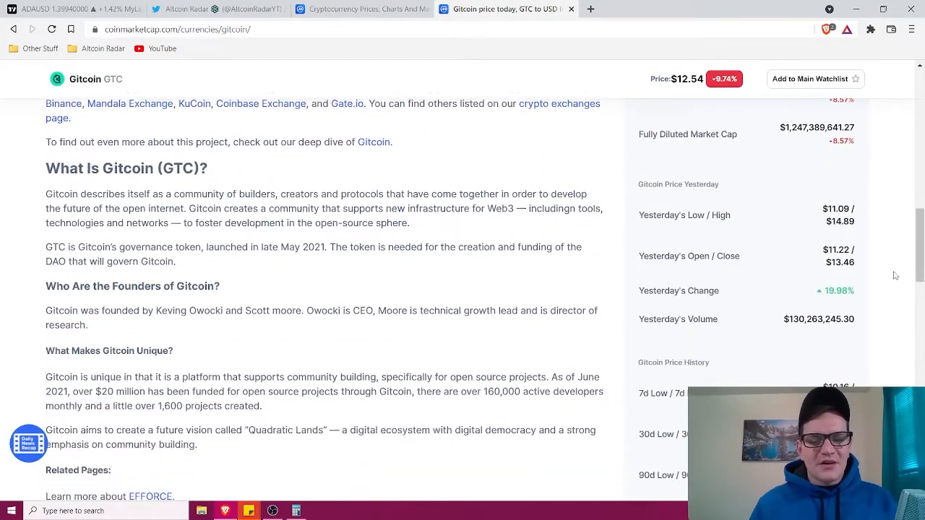
{"action": "scroll", "scroll_direction": "down", "scroll_amount": 3}
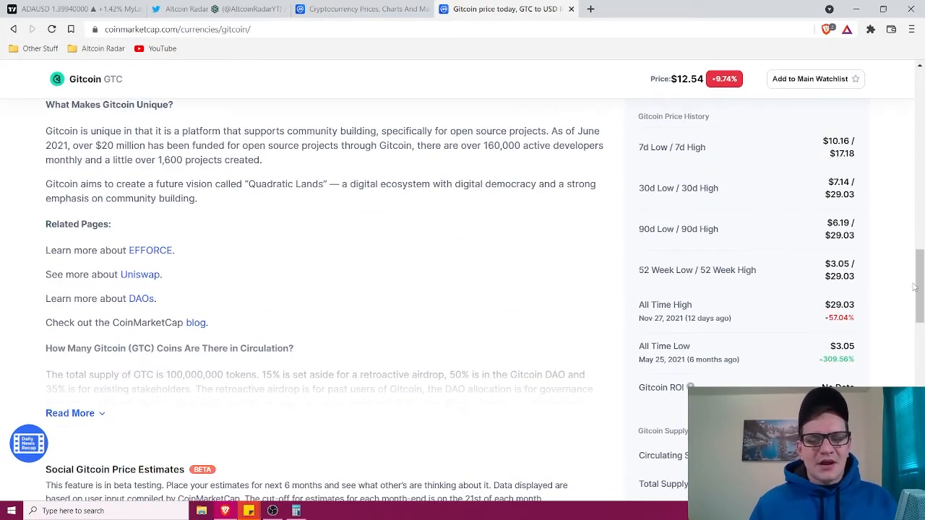
{"action": "scroll", "scroll_direction": "up", "scroll_amount": 3}
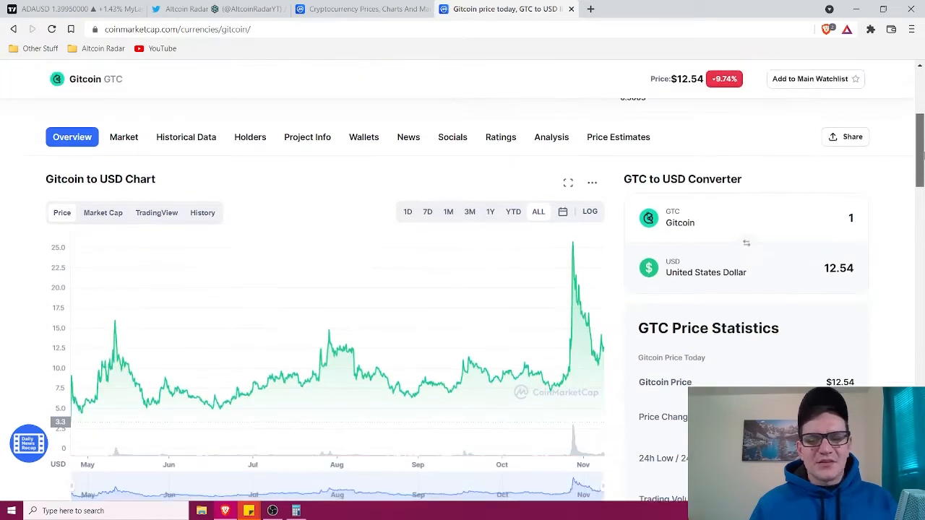
{"action": "scroll", "scroll_direction": "up", "scroll_amount": 3}
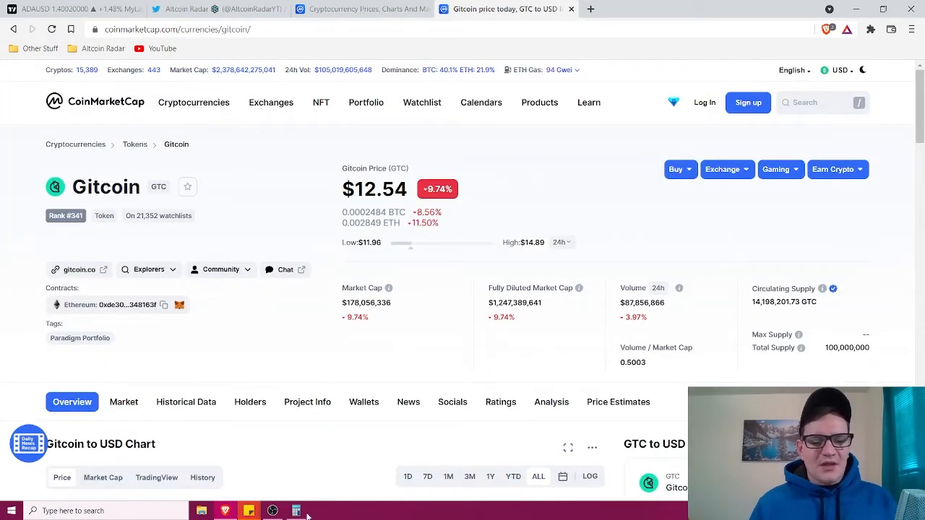
Multiply the 14,198,200 circulating supply by the $29.03 all-time high to get 412,173,746
{"action": "left_click", "coordinate": [295, 510]}
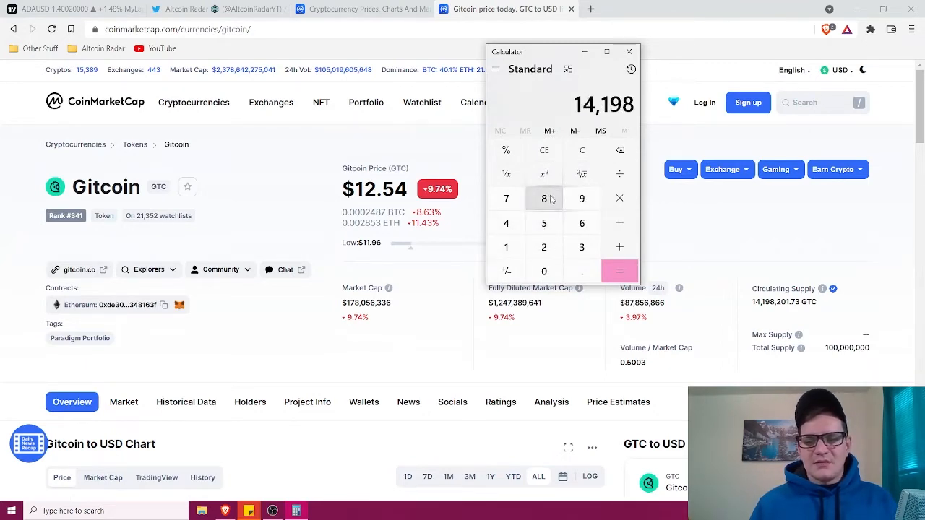
{"action": "left_click", "coordinate": [544, 271]}
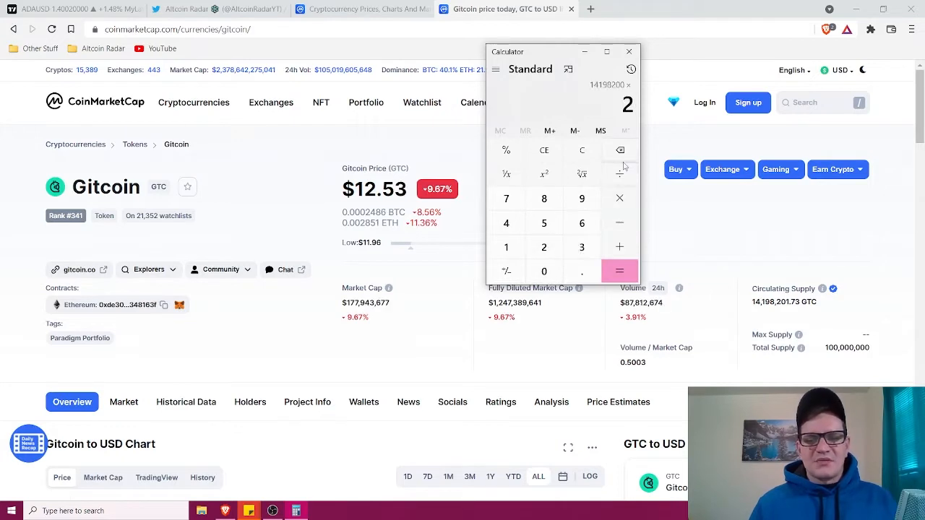
{"action": "left_click", "coordinate": [618, 271]}
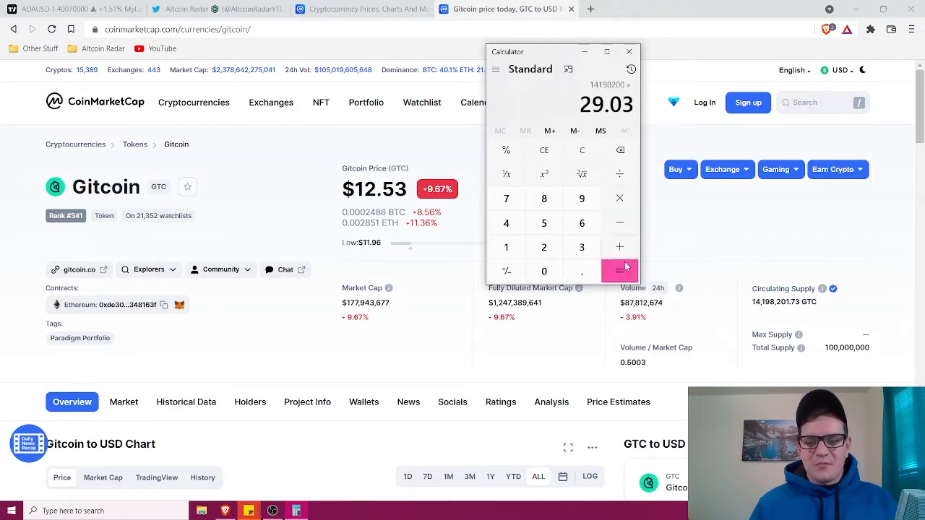
{"action": "left_click", "coordinate": [618, 270]}
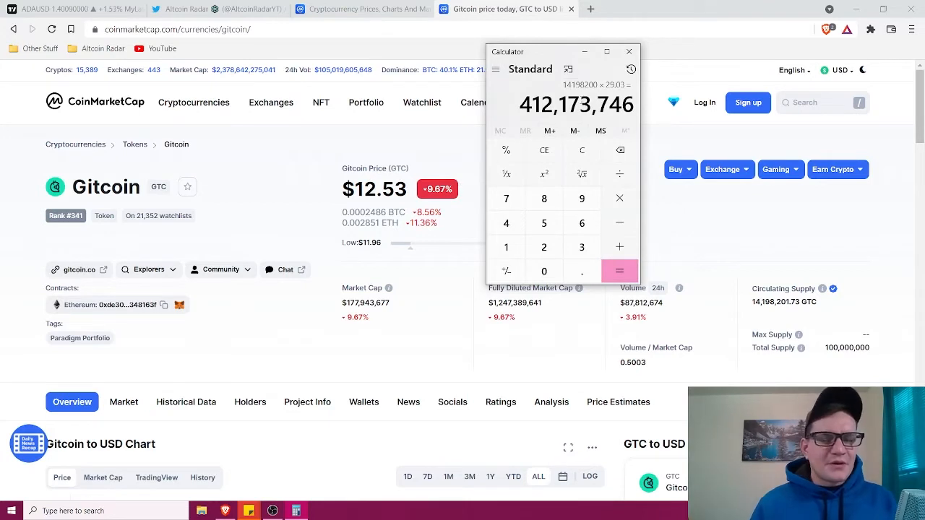
{"action": "mouse_move", "coordinate": [581, 150]}
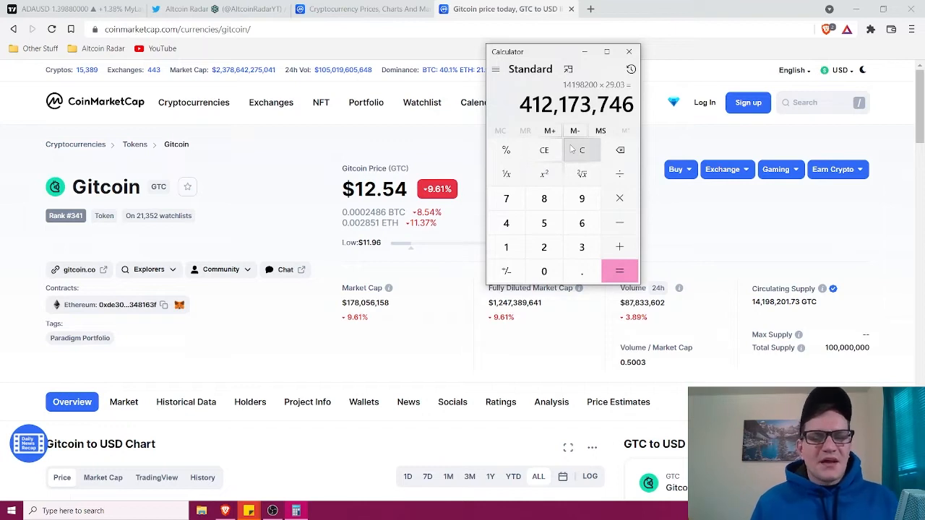
Clear the result and multiply a 20,000,000 supply by 29.03 to get a 580,600,000 market cap
{"action": "left_click", "coordinate": [581, 149]}
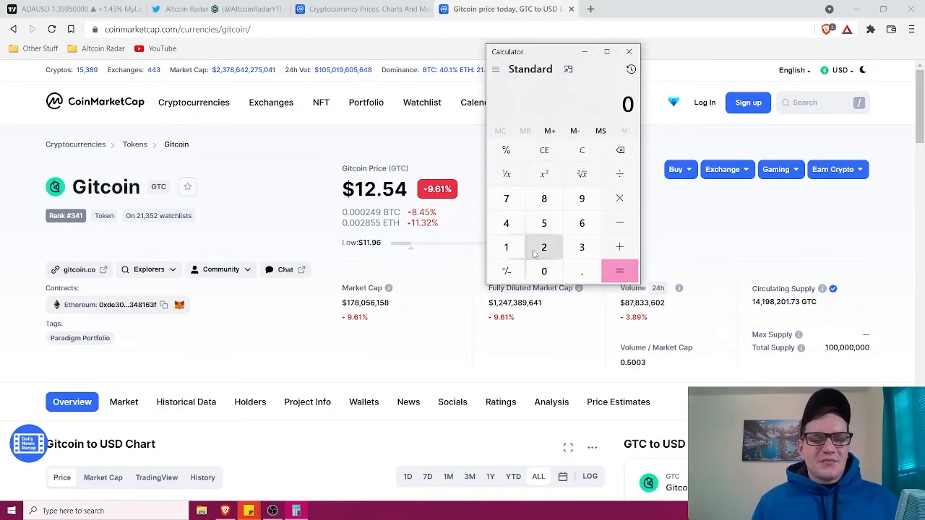
{"action": "left_click", "coordinate": [544, 271]}
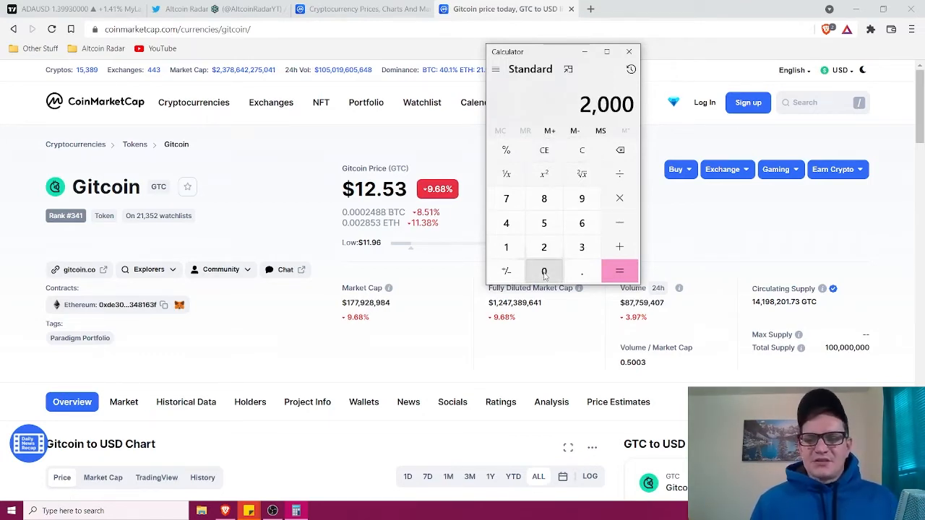
{"action": "left_click", "coordinate": [543, 272]}
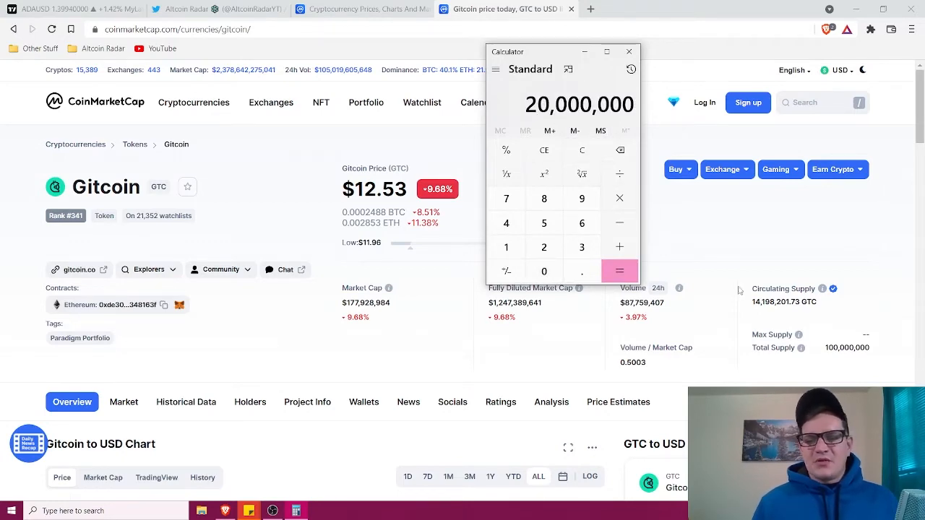
{"action": "scroll", "scroll_direction": "down", "scroll_amount": 3}
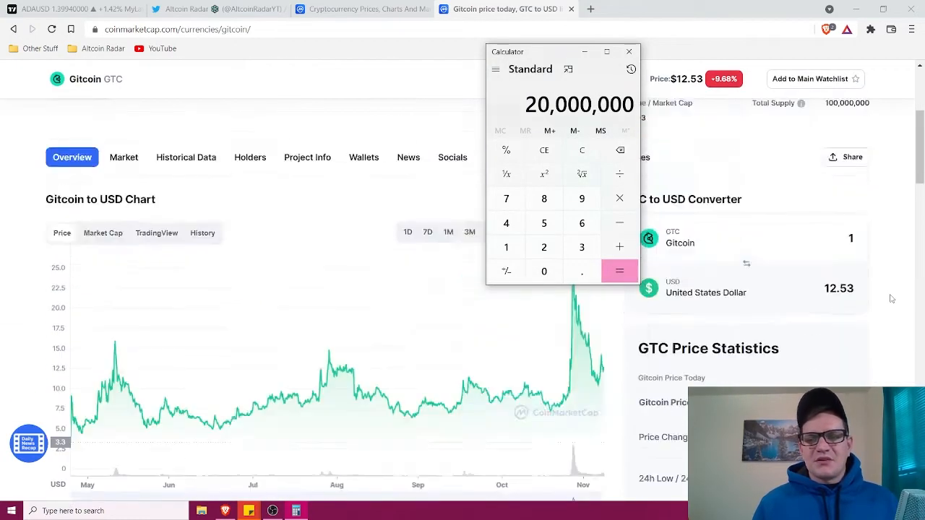
{"action": "scroll", "scroll_direction": "down", "scroll_amount": 3}
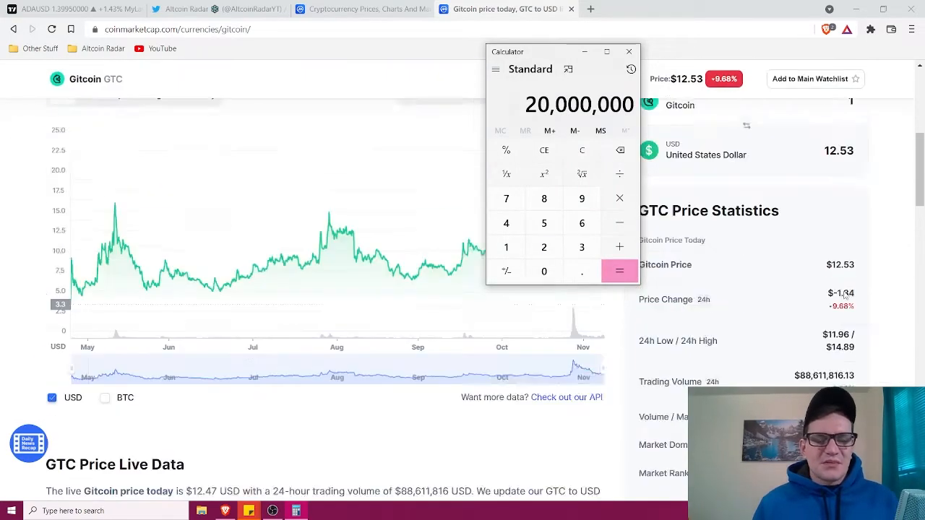
{"action": "scroll", "scroll_direction": "down", "scroll_amount": 3}
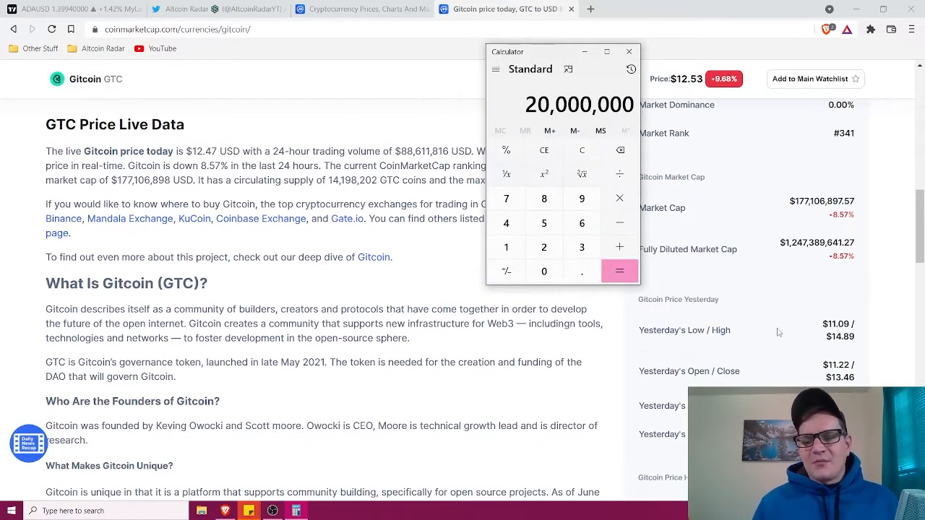
{"action": "scroll", "scroll_direction": "down", "scroll_amount": 3}
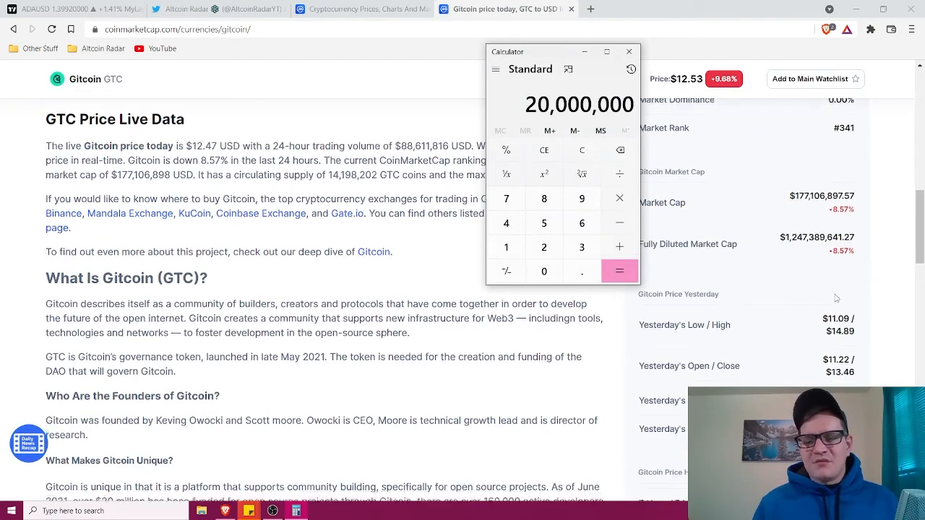
{"action": "scroll", "scroll_direction": "down", "scroll_amount": 3}
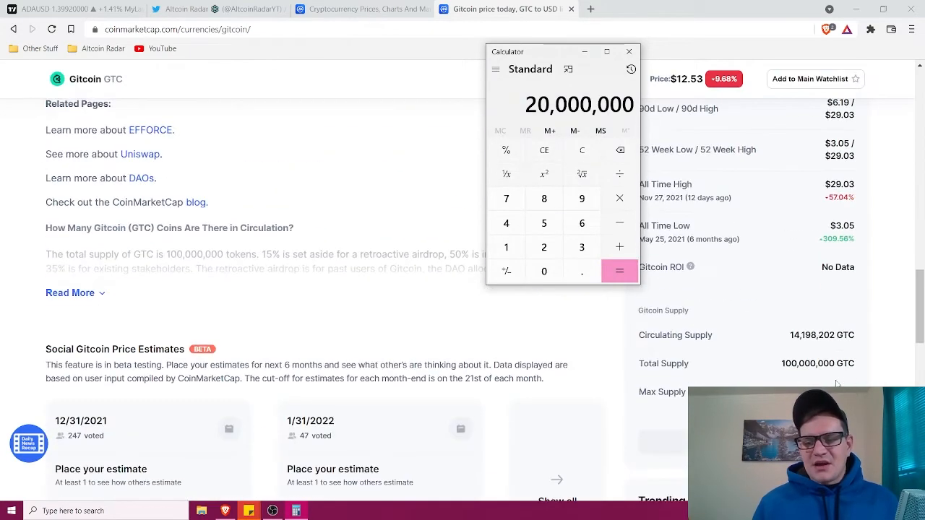
{"action": "scroll", "scroll_direction": "up", "scroll_amount": 3}
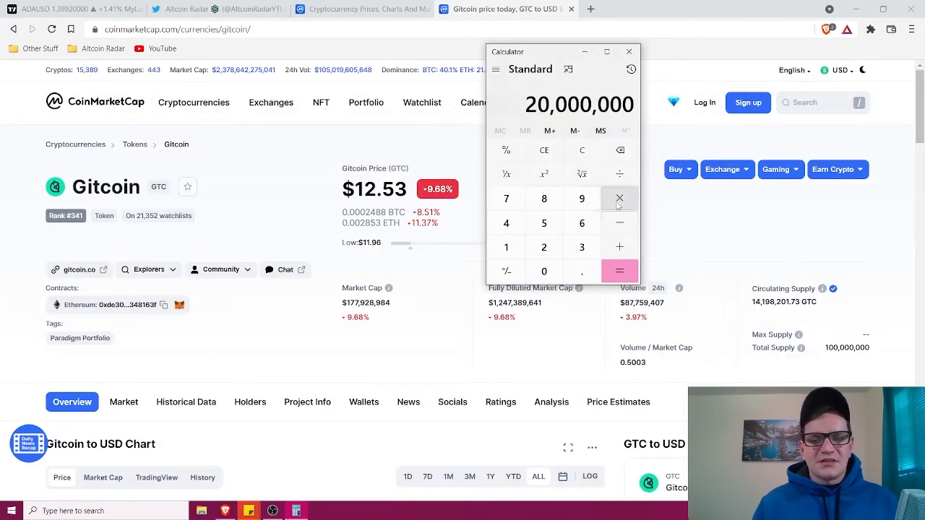
{"action": "left_click", "coordinate": [619, 198]}
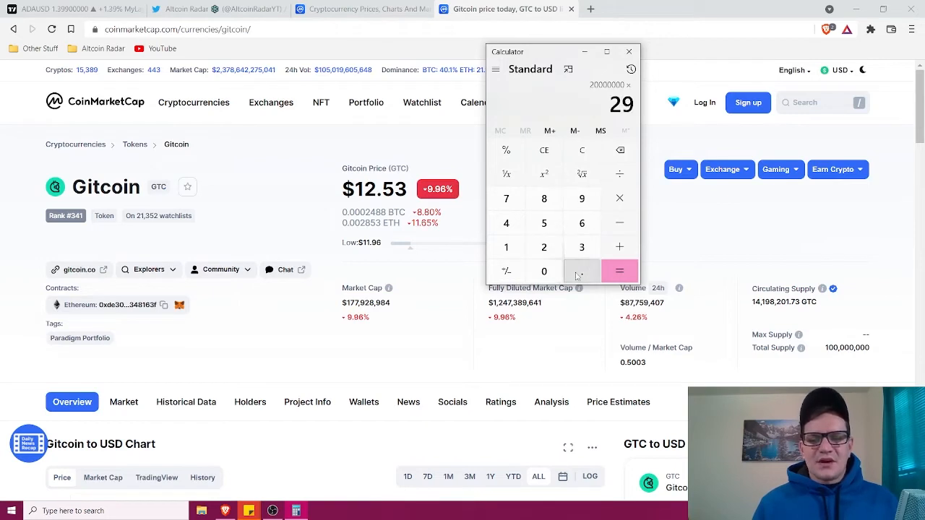
{"action": "left_click", "coordinate": [619, 271]}
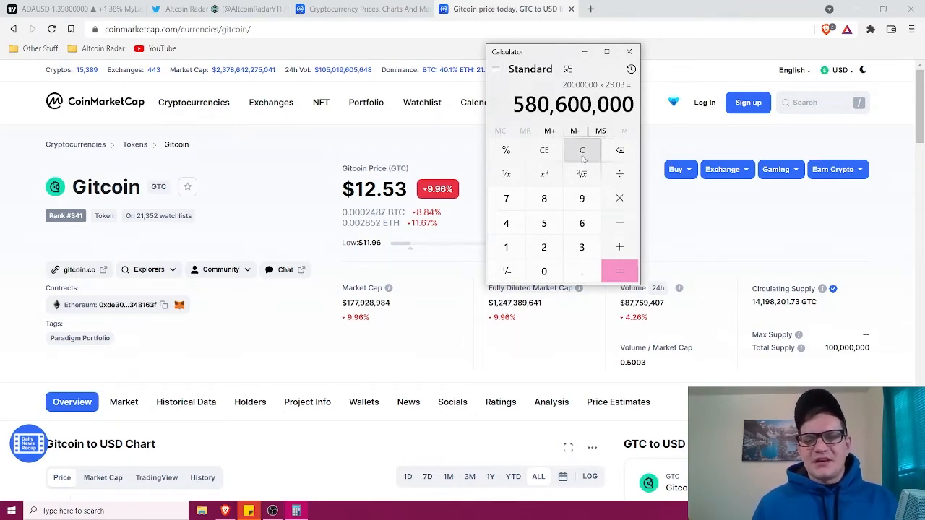
Multiply 20,000,000 by a $60 price to get 1,200,000,000, then clear the display to 0
{"action": "left_click", "coordinate": [581, 150]}
{"action": "type", "text": "60"}
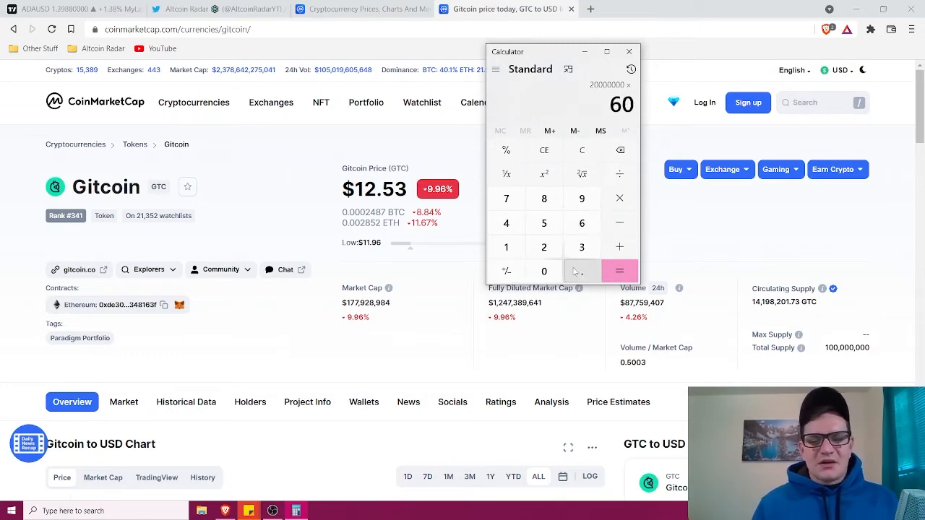
{"action": "left_click", "coordinate": [618, 272]}
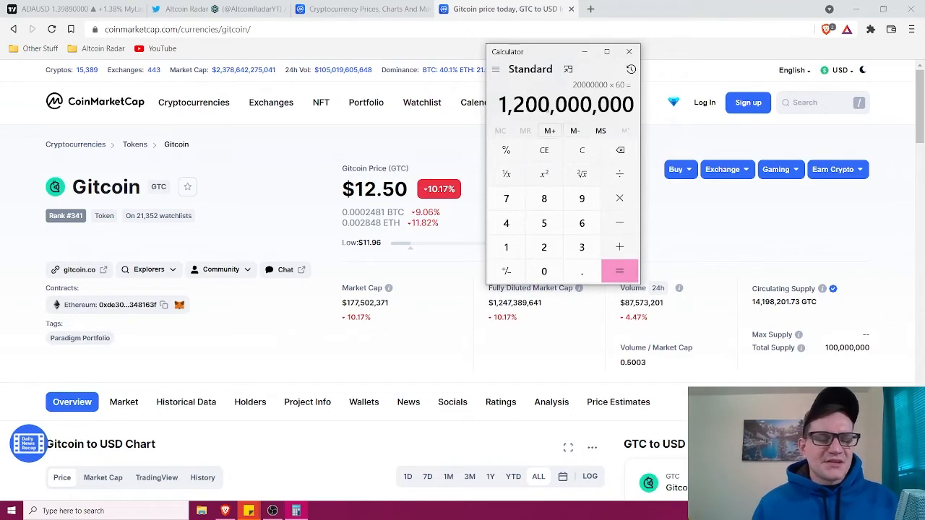
{"action": "mouse_move", "coordinate": [682, 139]}
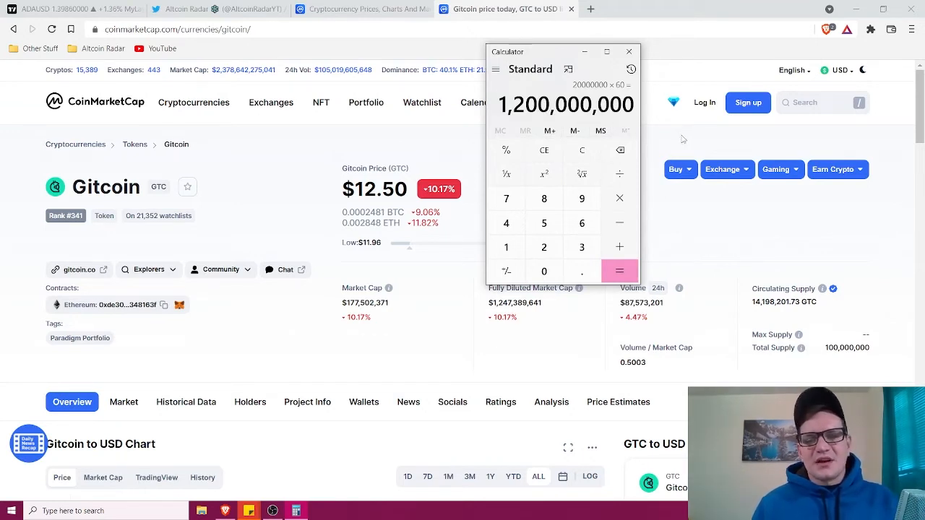
{"action": "mouse_move", "coordinate": [383, 152]}
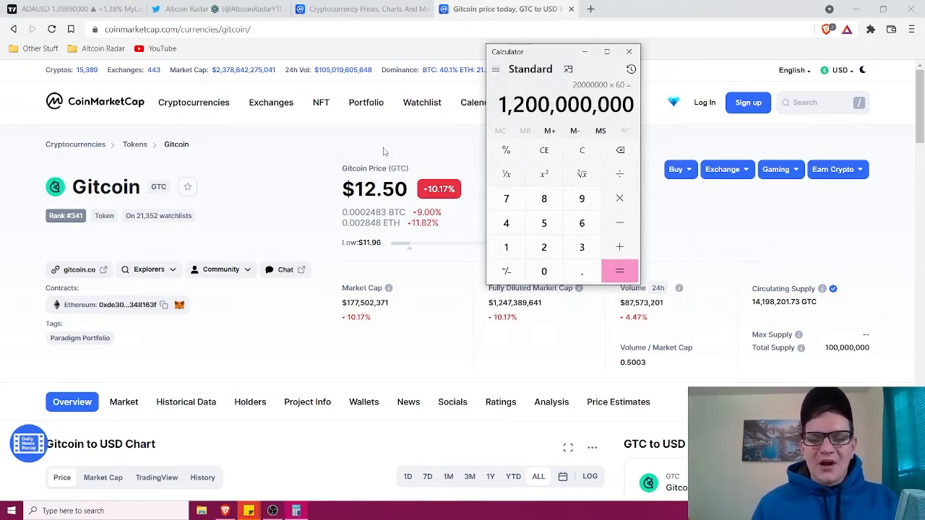
{"action": "mouse_move", "coordinate": [396, 156]}
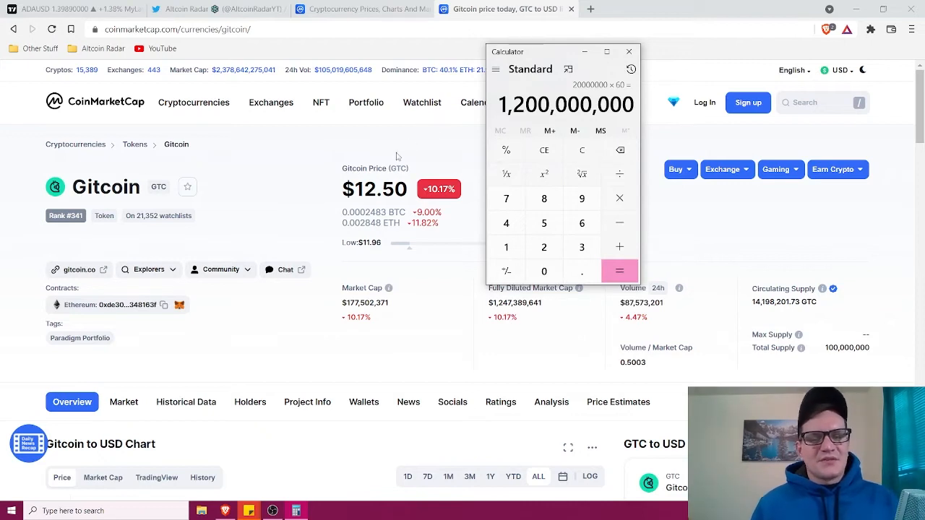
{"action": "left_click", "coordinate": [581, 150]}
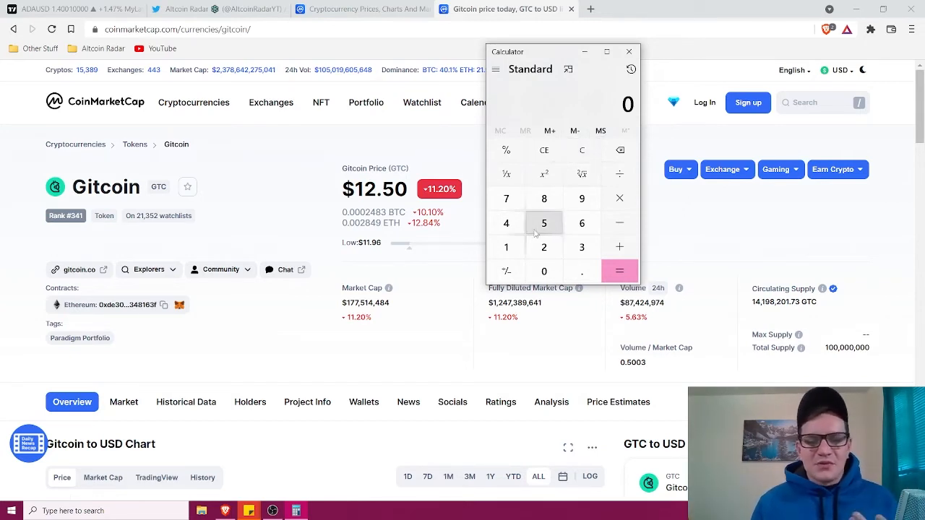
Divide a 10,000 investment by the 12.50 price for 800 coins, then value them at 60 each for 48,000
{"action": "left_click", "coordinate": [543, 272]}
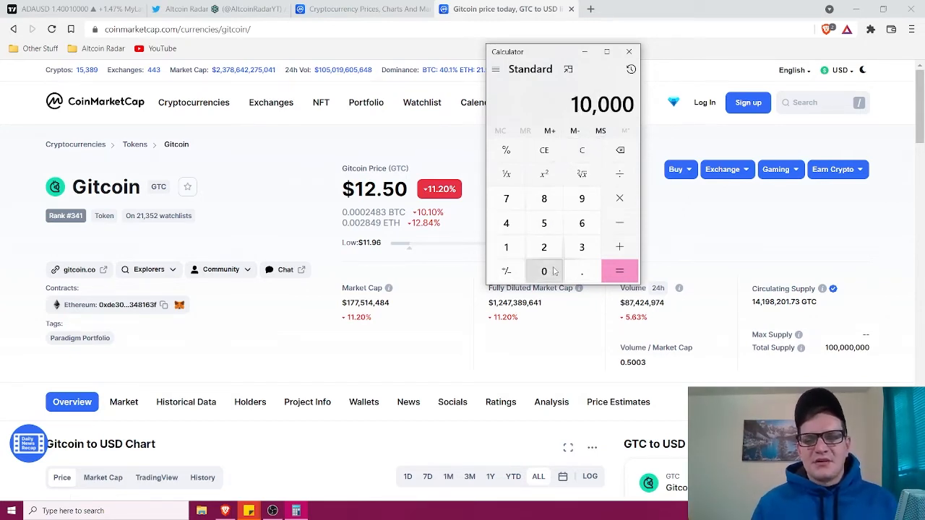
{"action": "left_click", "coordinate": [618, 173]}
{"action": "type", "text": "12.5"}
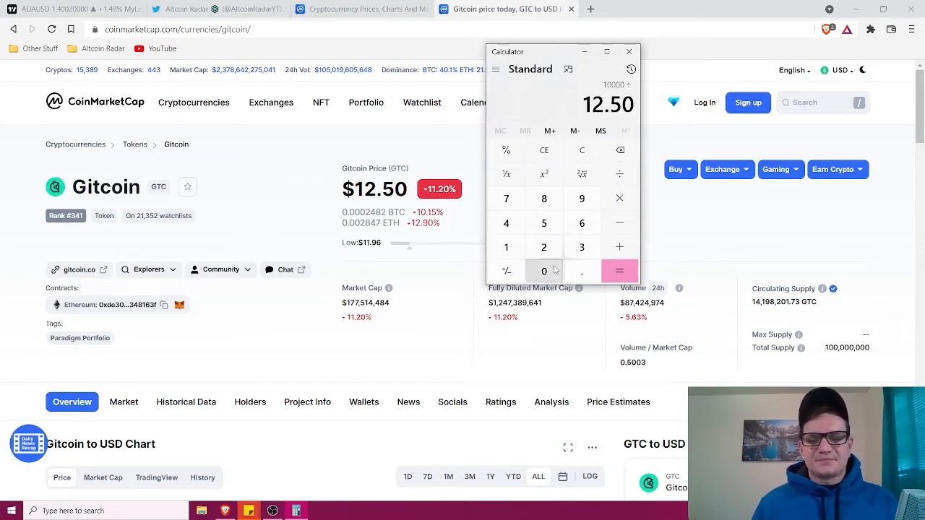
{"action": "left_click", "coordinate": [581, 149]}
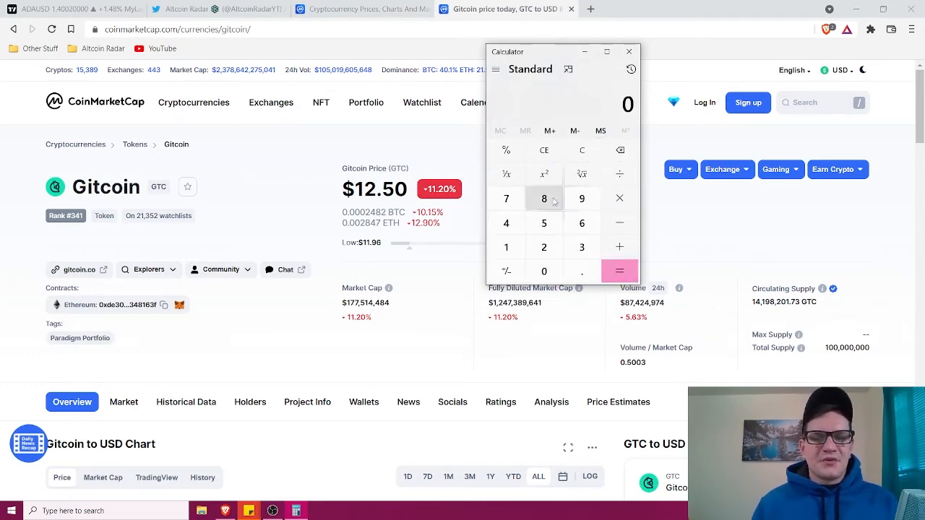
{"action": "left_click", "coordinate": [618, 198]}
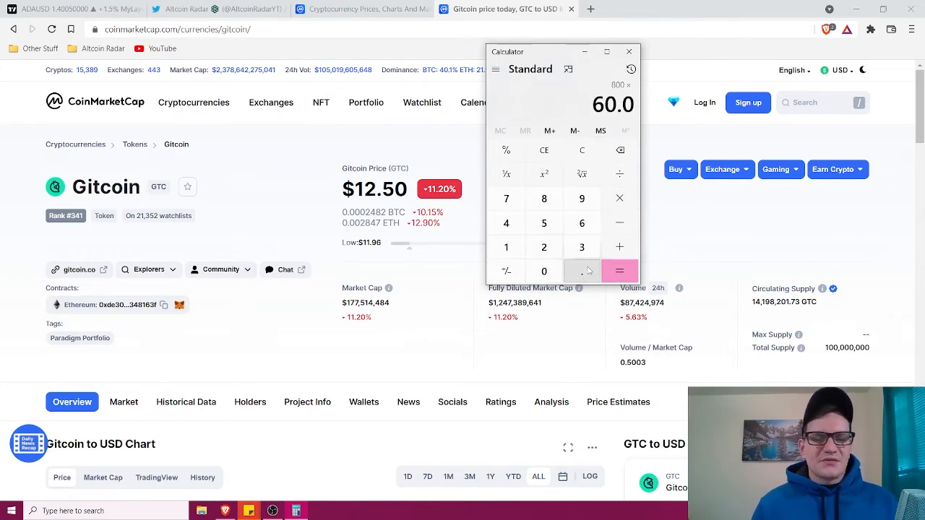
{"action": "left_click", "coordinate": [619, 271]}
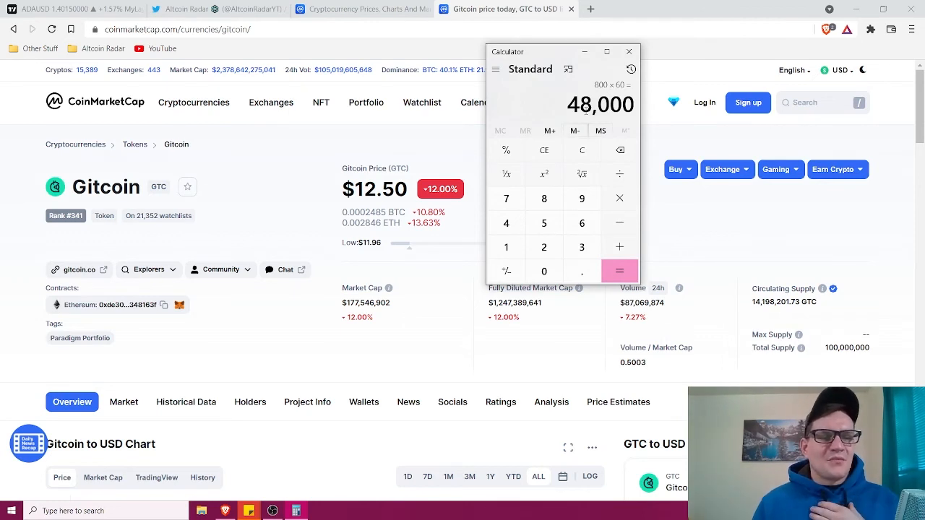
{"action": "mouse_move", "coordinate": [582, 148]}
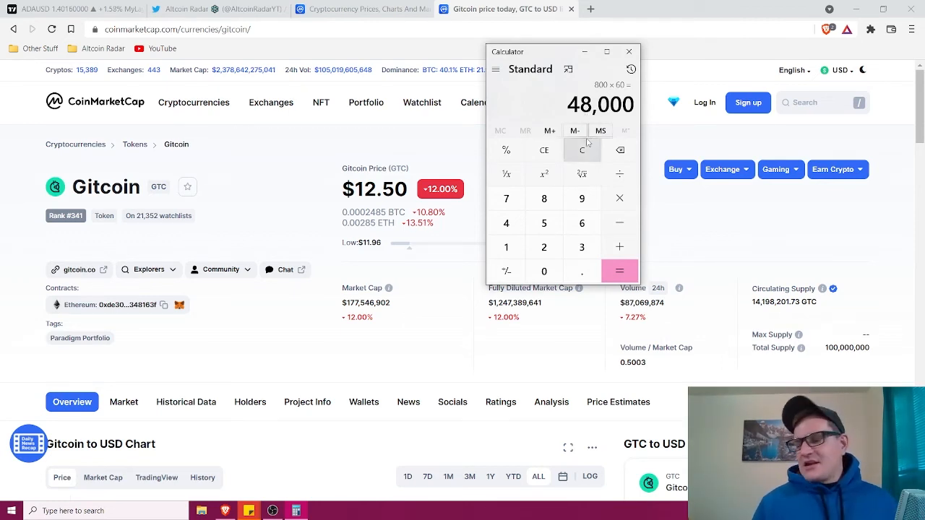